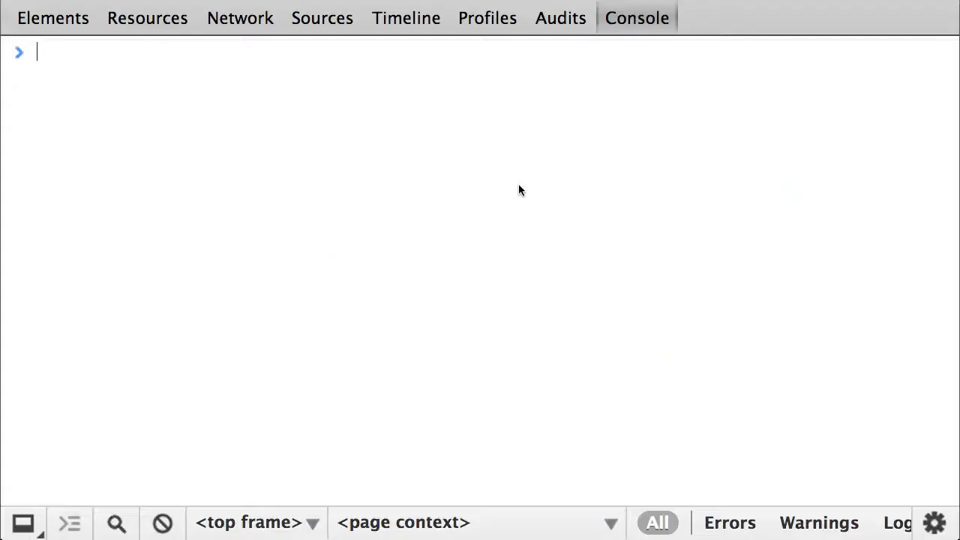
Step: Run store.load() and inspect the animals GET request's headers in the Network panel
text(store.load())
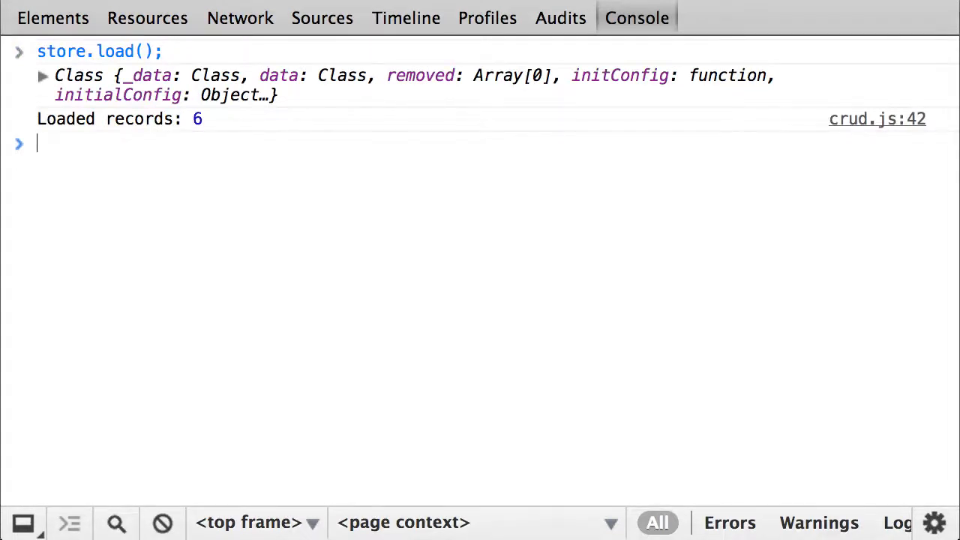
click(240, 18)
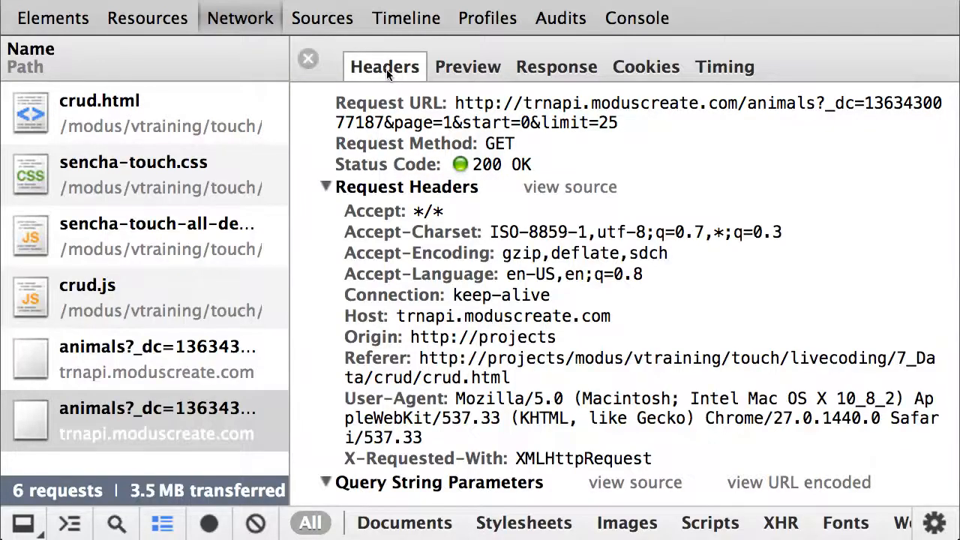
click(635, 18)
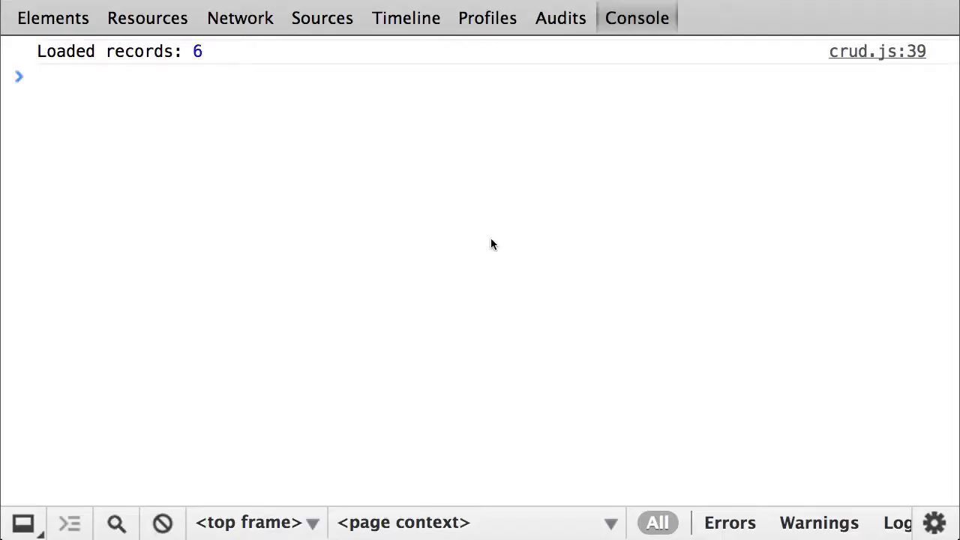
Step: Create an App.model.Animal named 'Persian cat' with seen as the current date and save it
text(var)
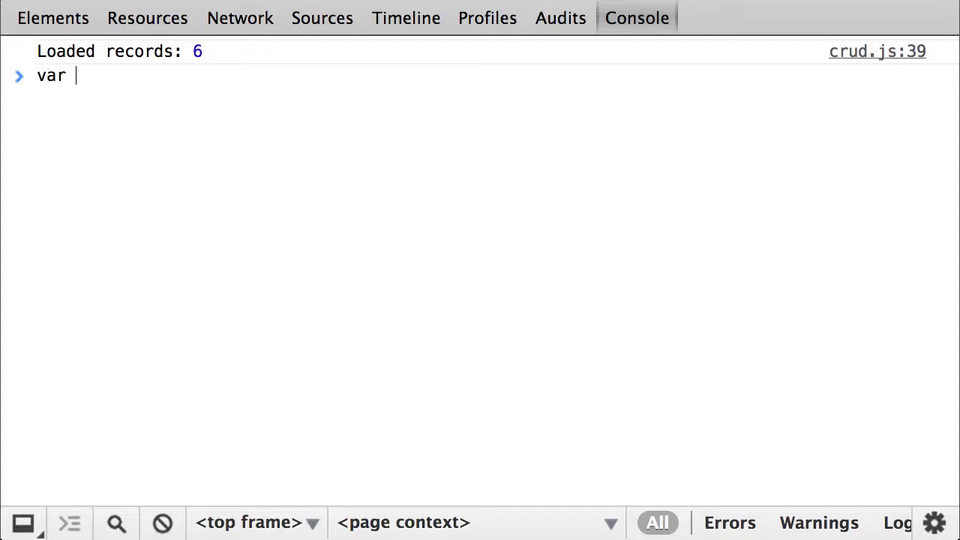
text(cat = Ext.create('App.model.Animal', {)
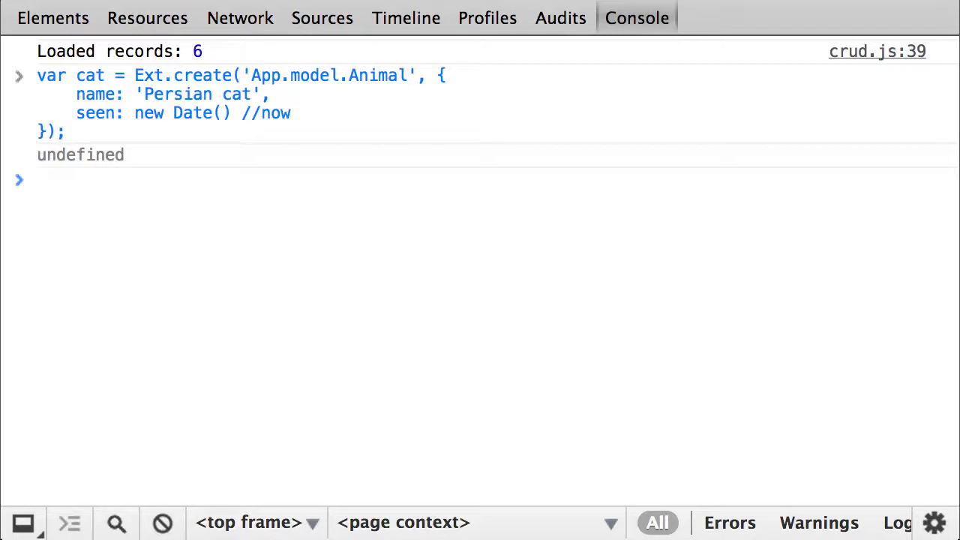
text(c)
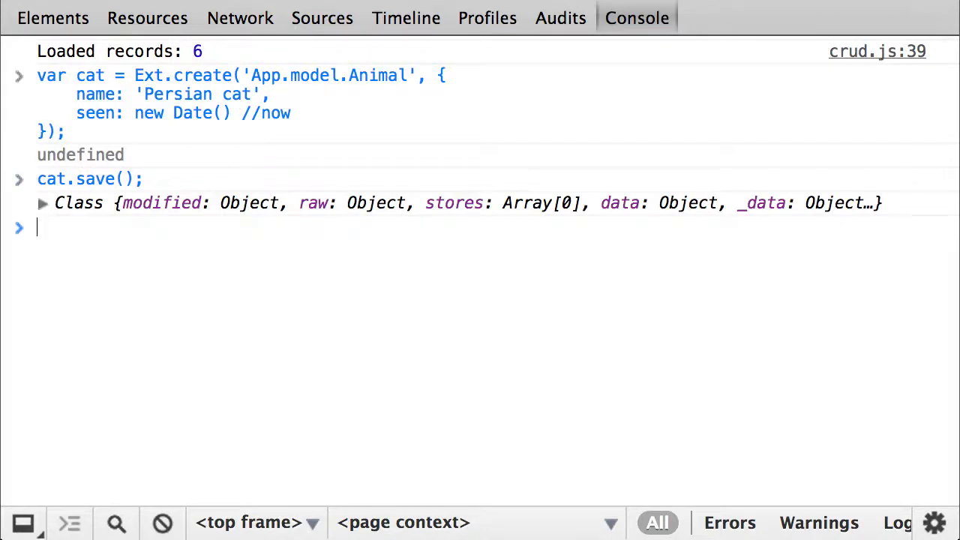
click(240, 18)
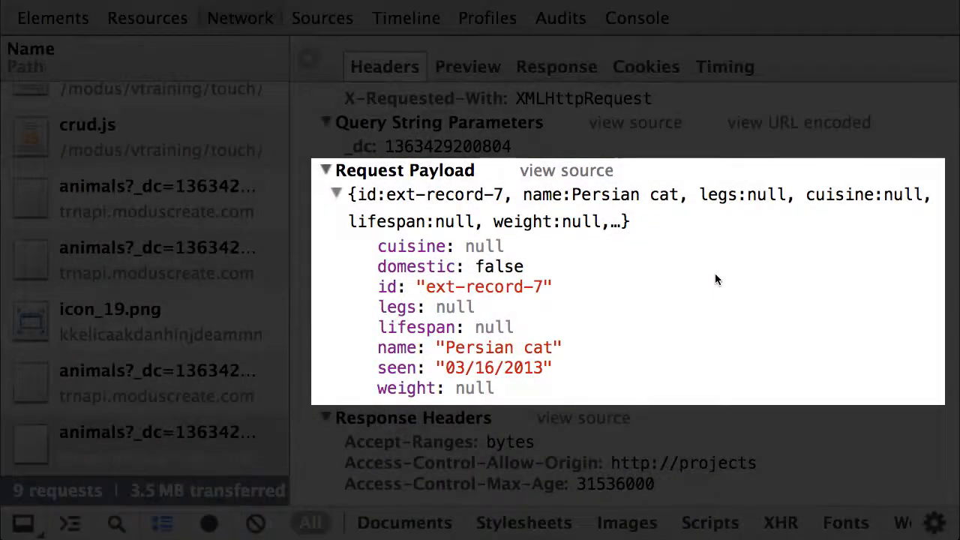
click(555, 66)
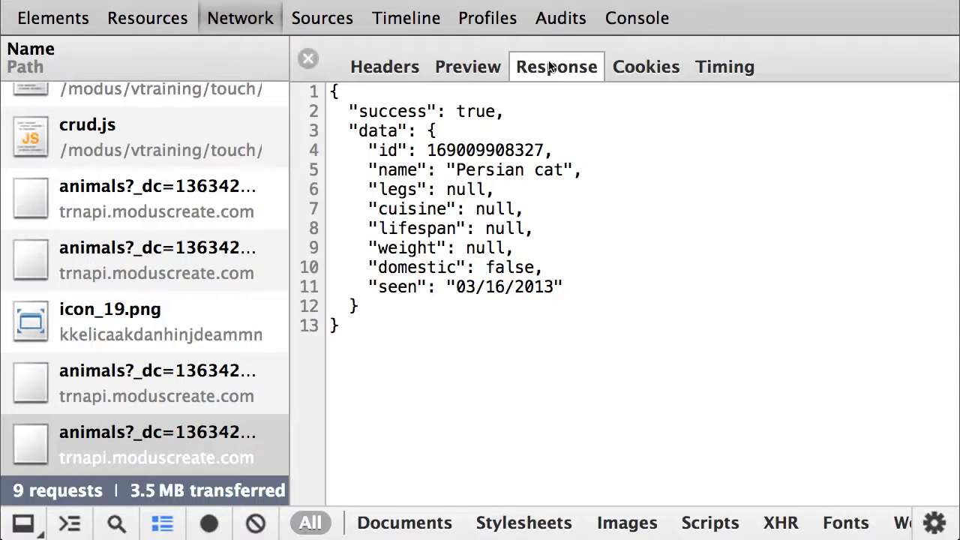
mouse_move(388, 156)
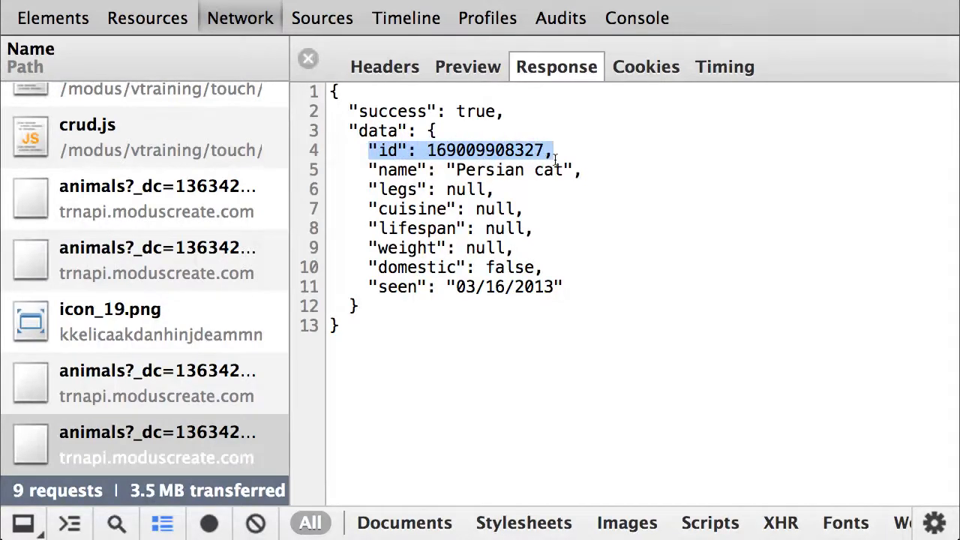
click(635, 18)
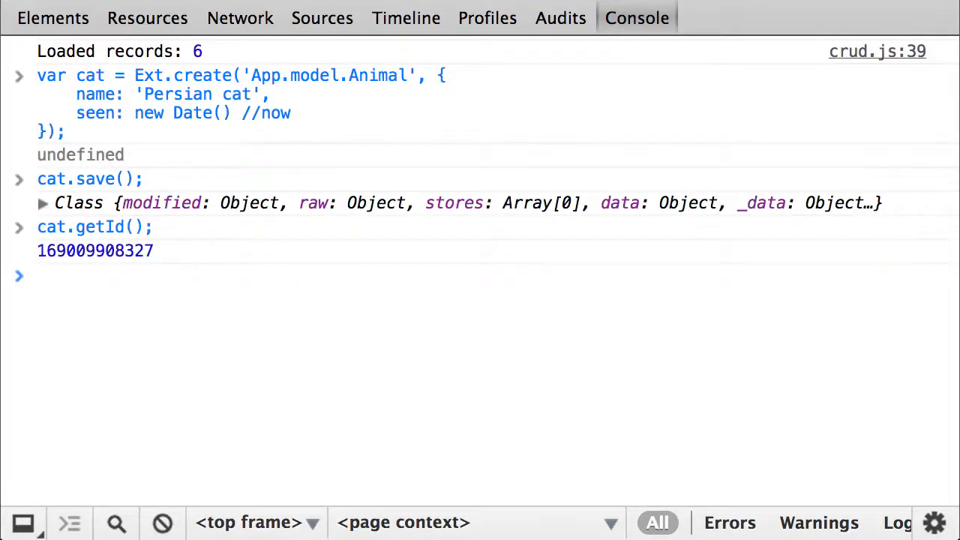
text(store.add)
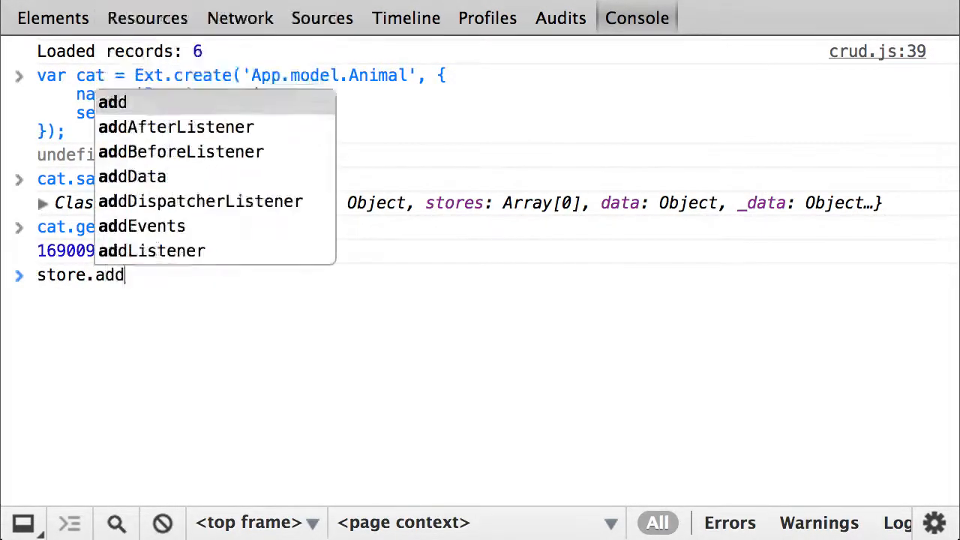
text((cat))
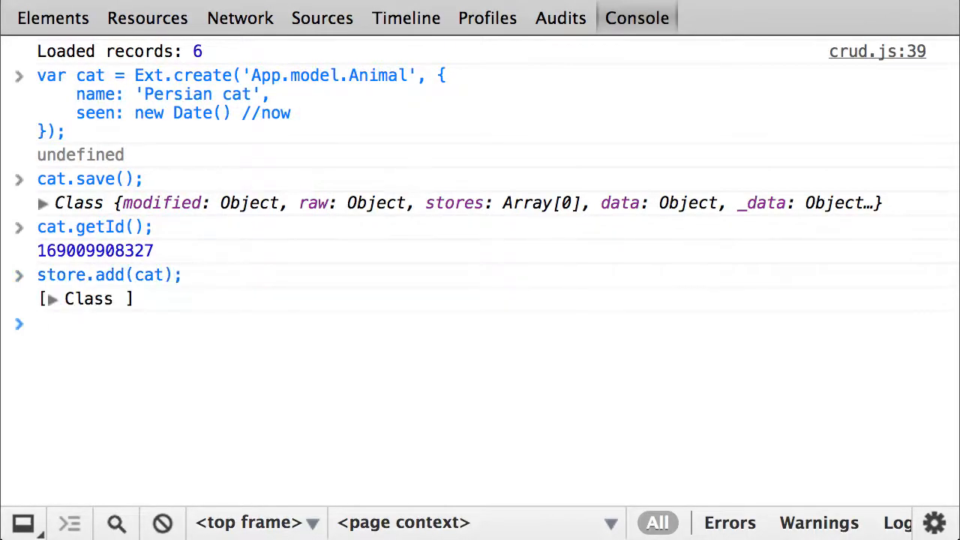
text(store.getCount();)
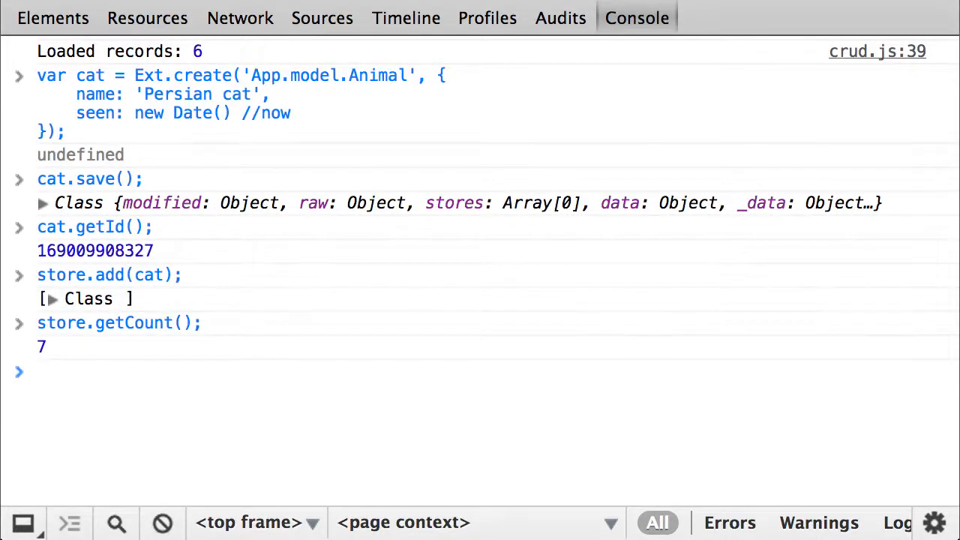
text(store.getById)
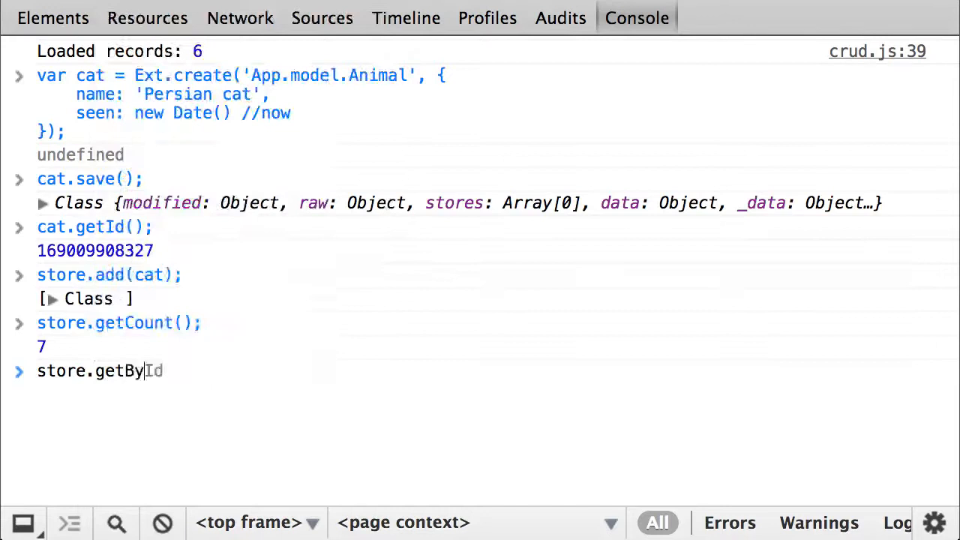
text((169009908327))
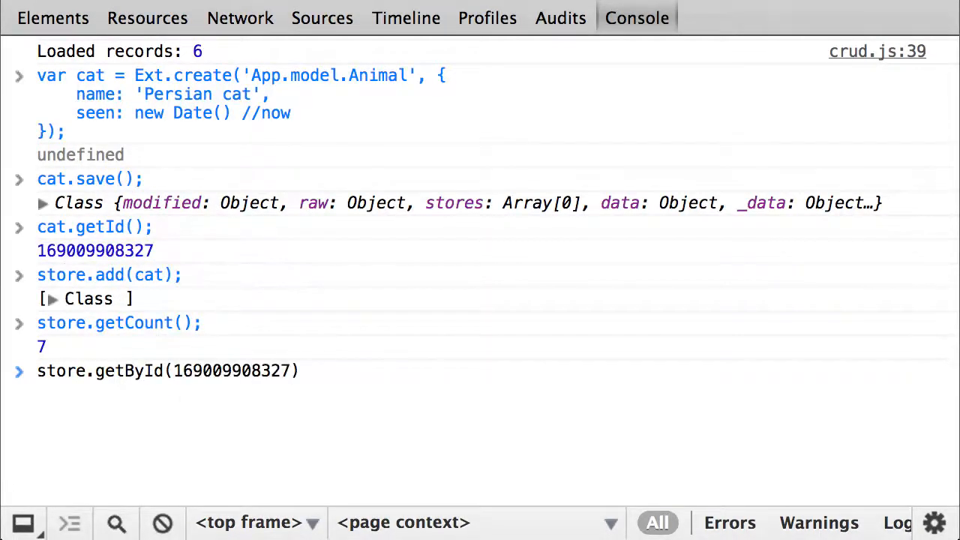
text(.get('name');)
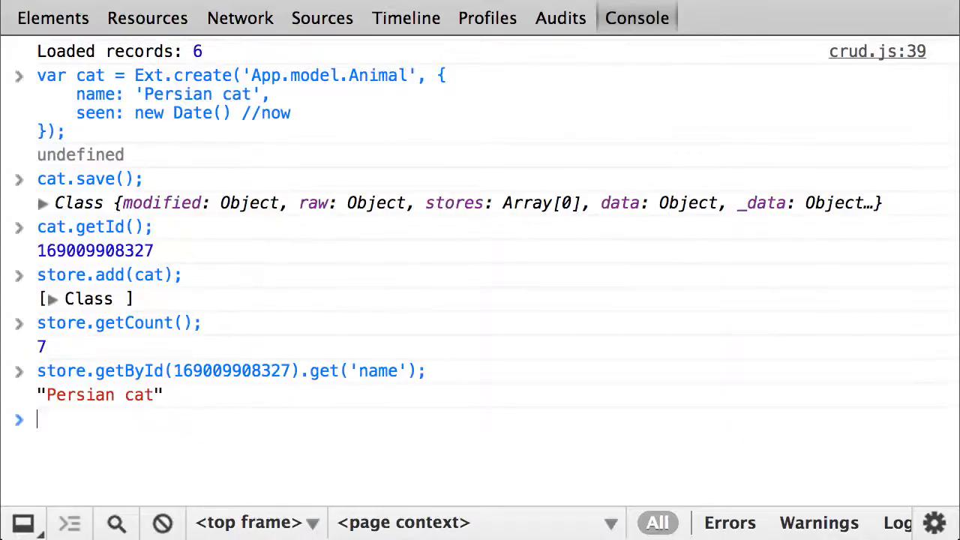
Step: Set the cat's domestic field to true, save it, and select the resulting PUT request
text(cat.set)
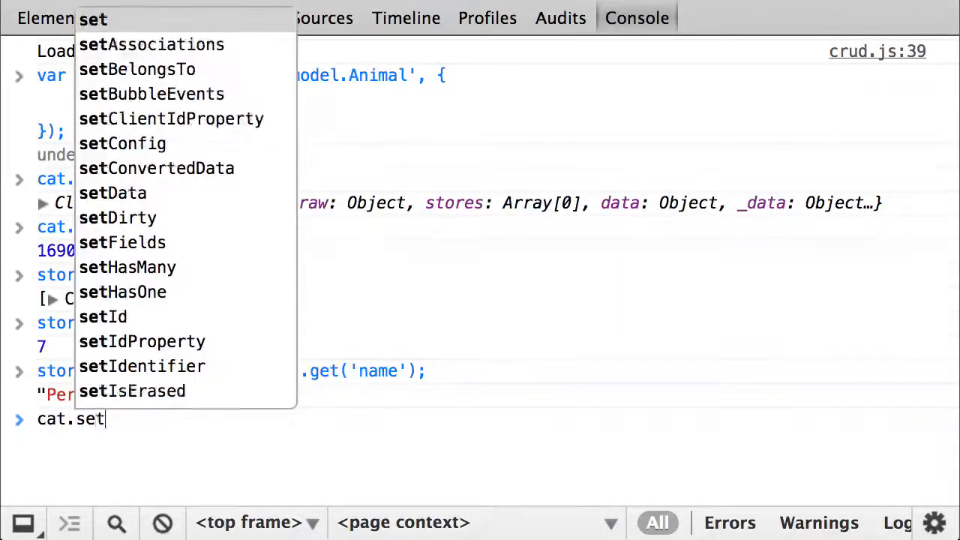
text(()
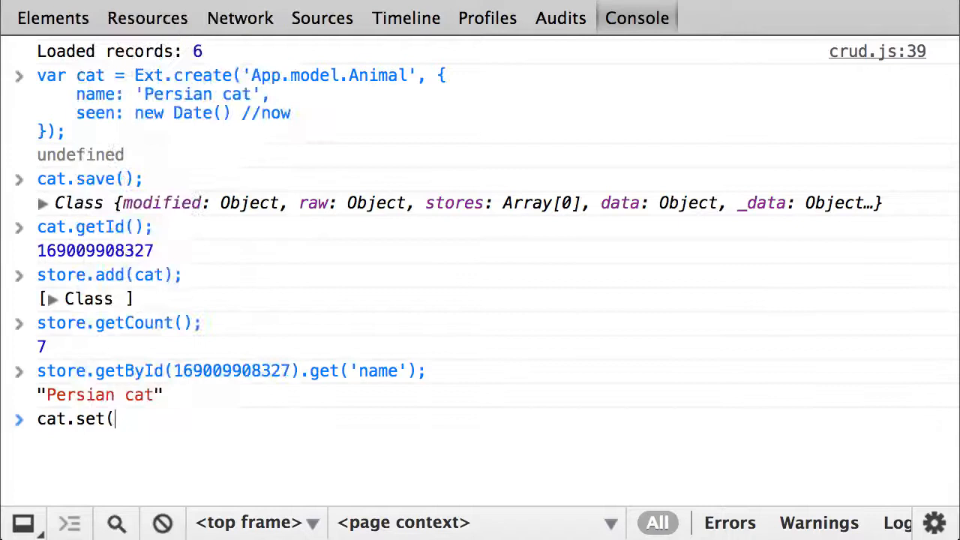
text('domesti)
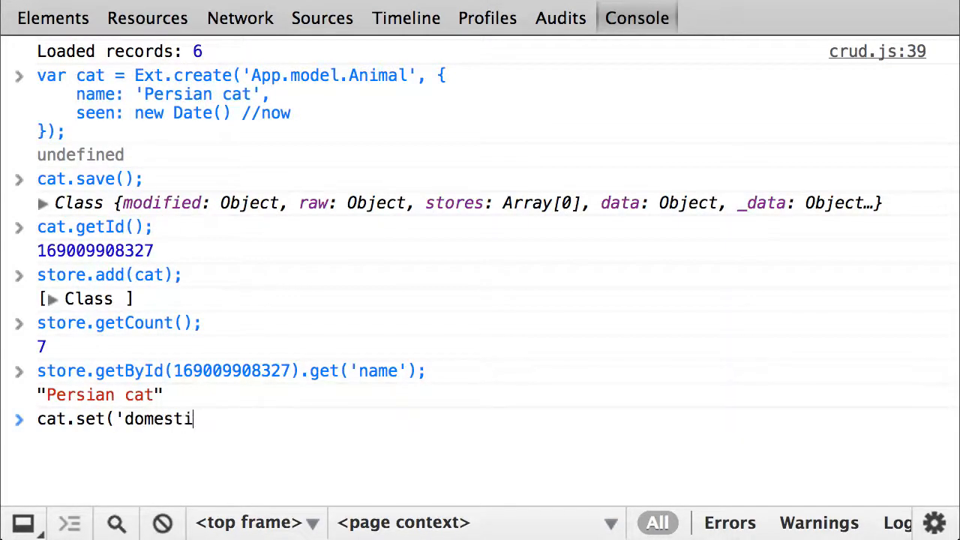
text(c',)
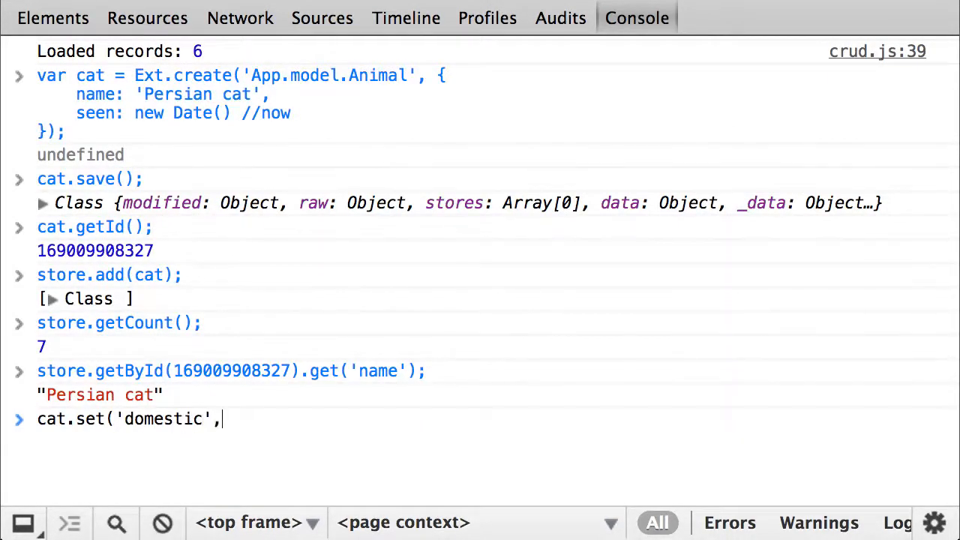
text(true))
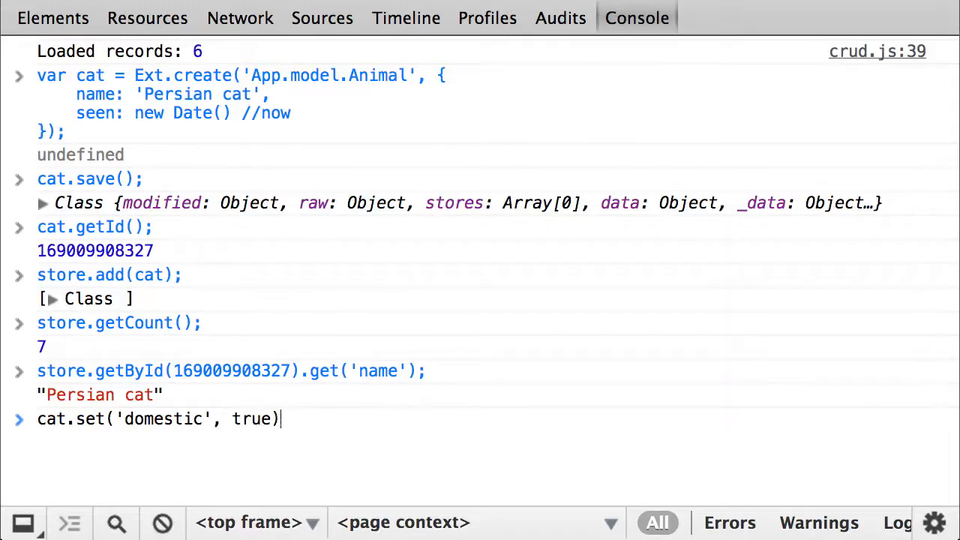
text(;)
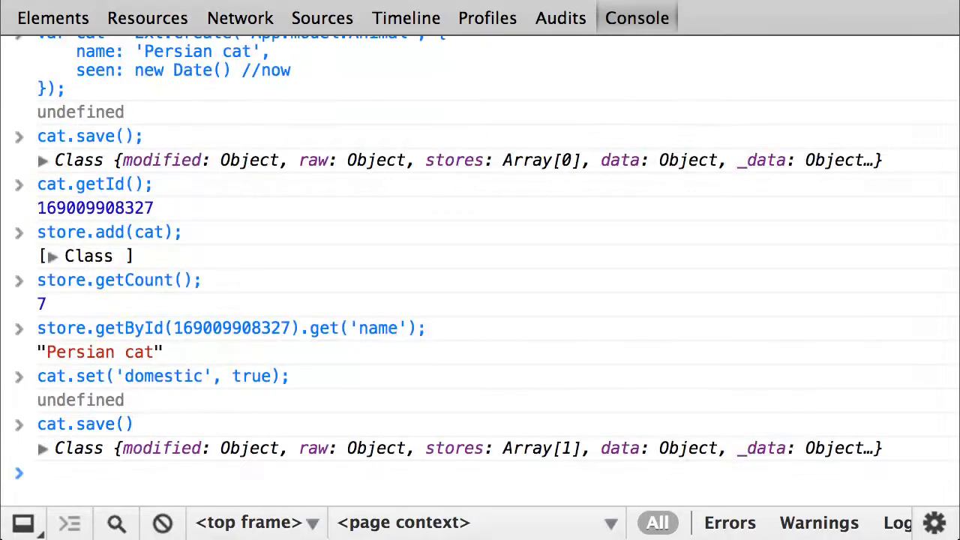
click(239, 18)
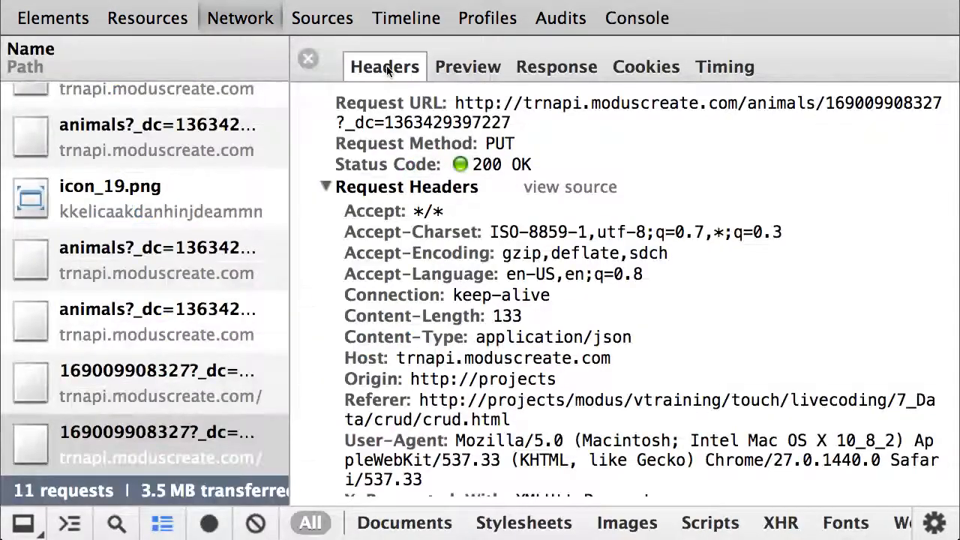
Step: Check the PUT's request payload and server response showing domestic set to true
scroll(down, 3)
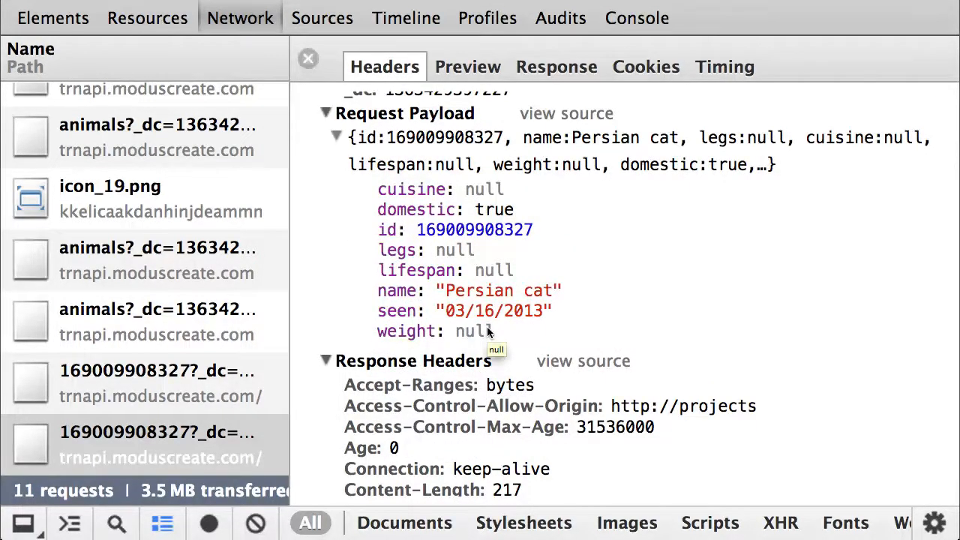
click(555, 66)
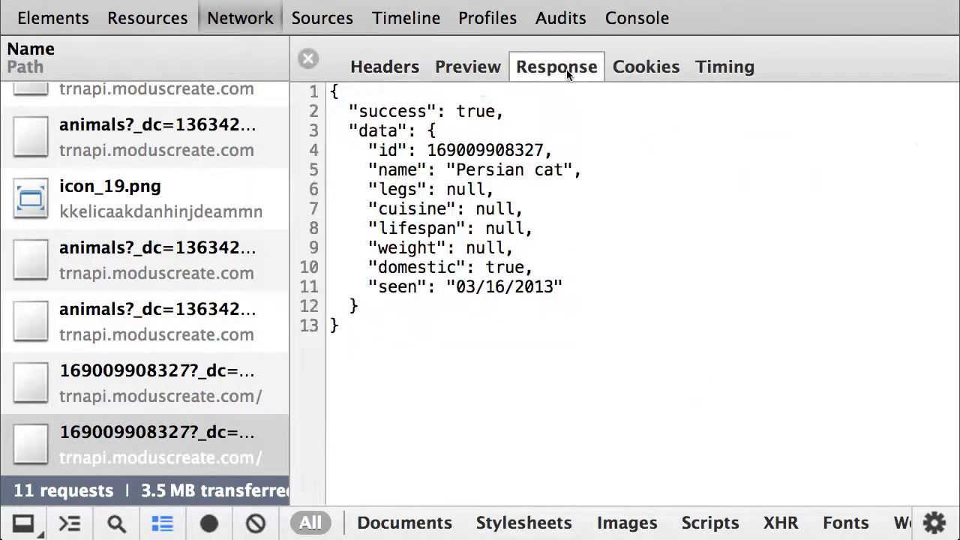
mouse_move(337, 85)
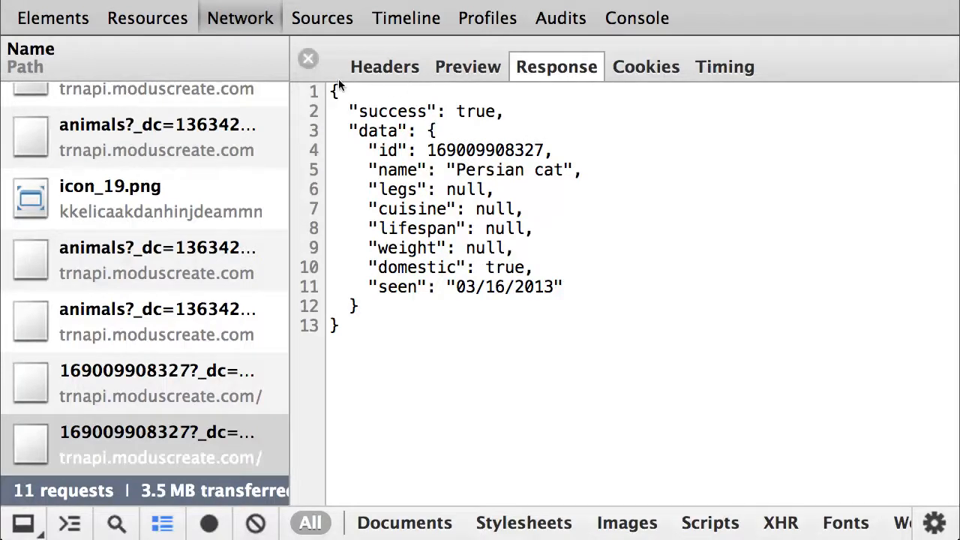
click(384, 66)
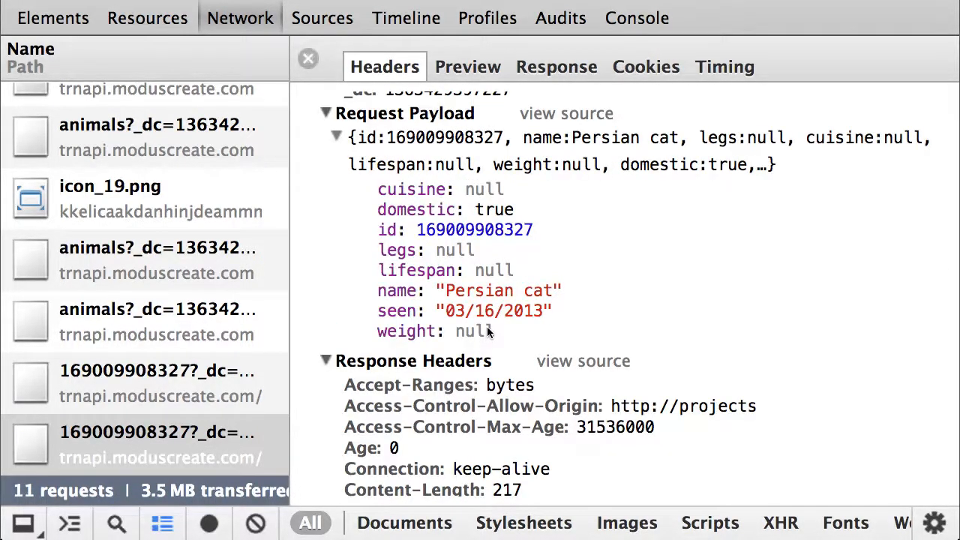
mouse_move(485, 331)
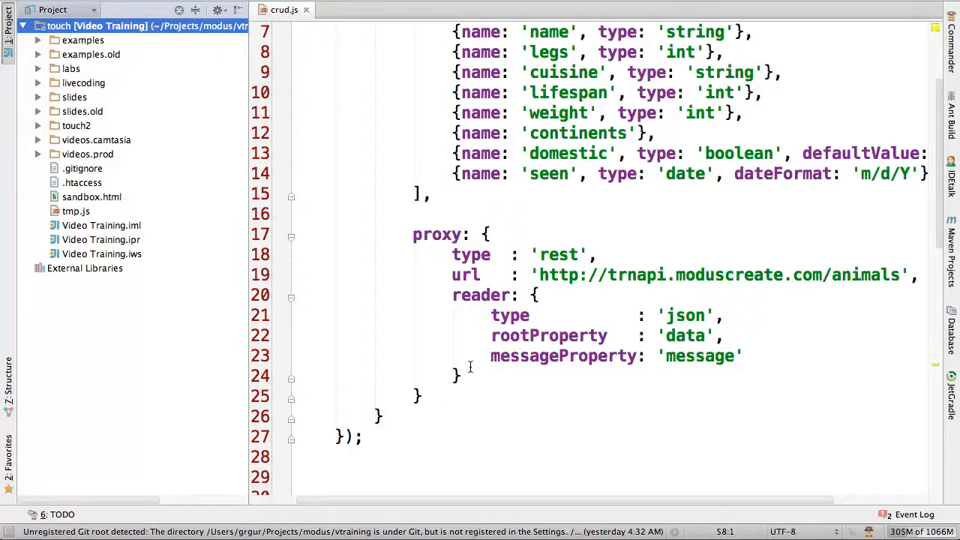
Step: Add a writer with writeAllFields: false to the REST proxy in crud.js
text(write)
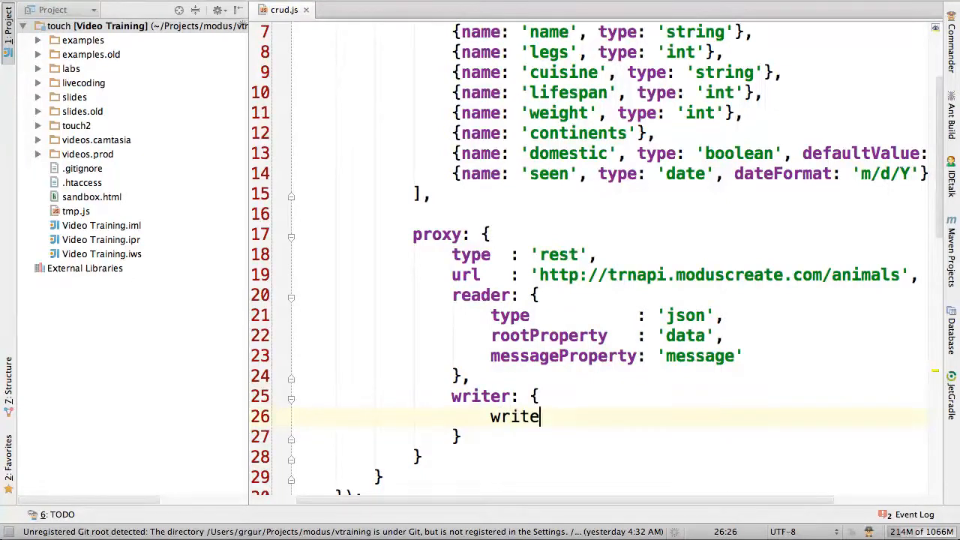
text(AllFields: false)
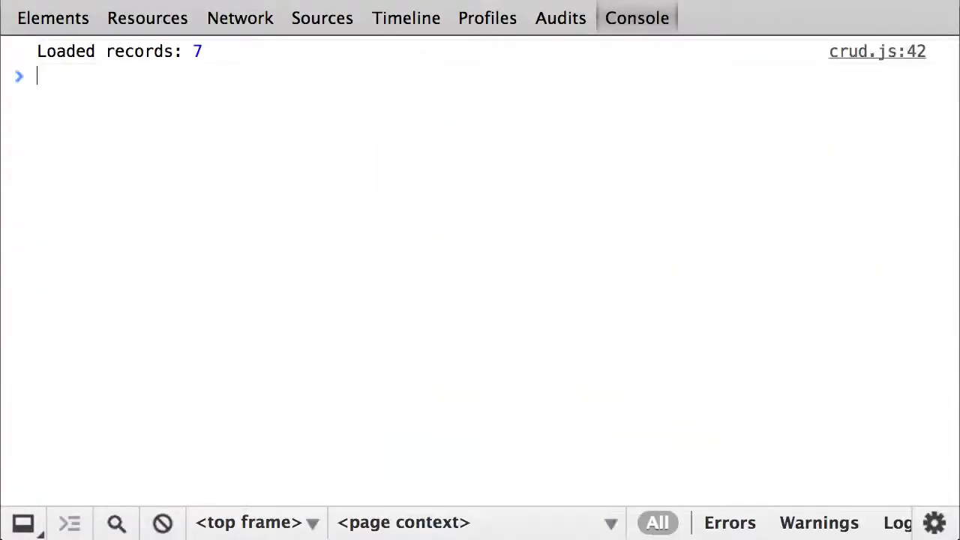
Step: Fetch the cat by id, set legs to 4, save, and verify the payload holds only legs and id
text(v)
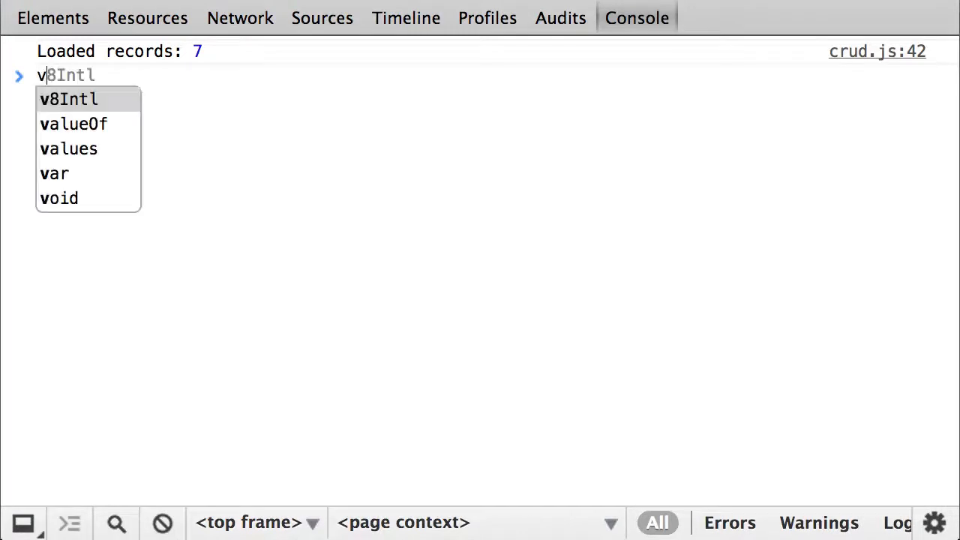
text(ar catch)
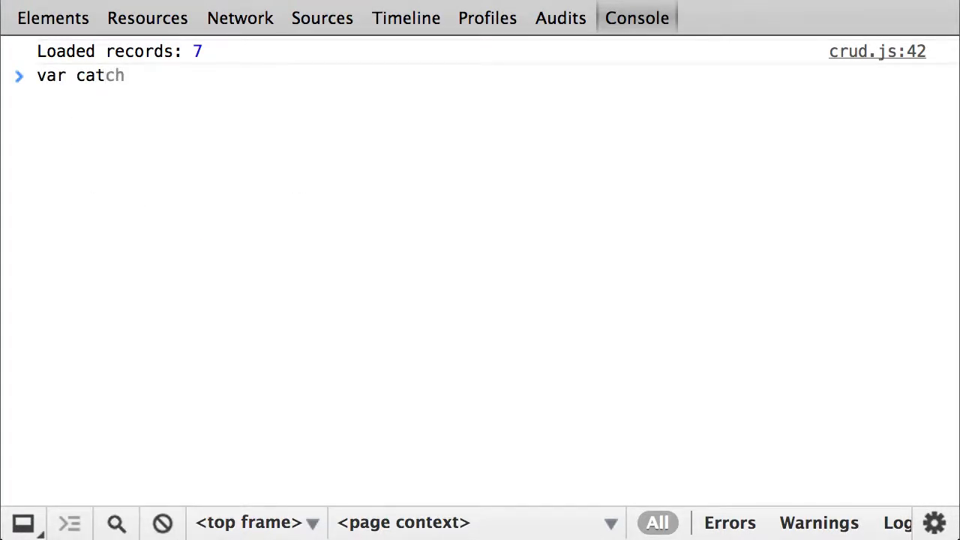
text(= store)
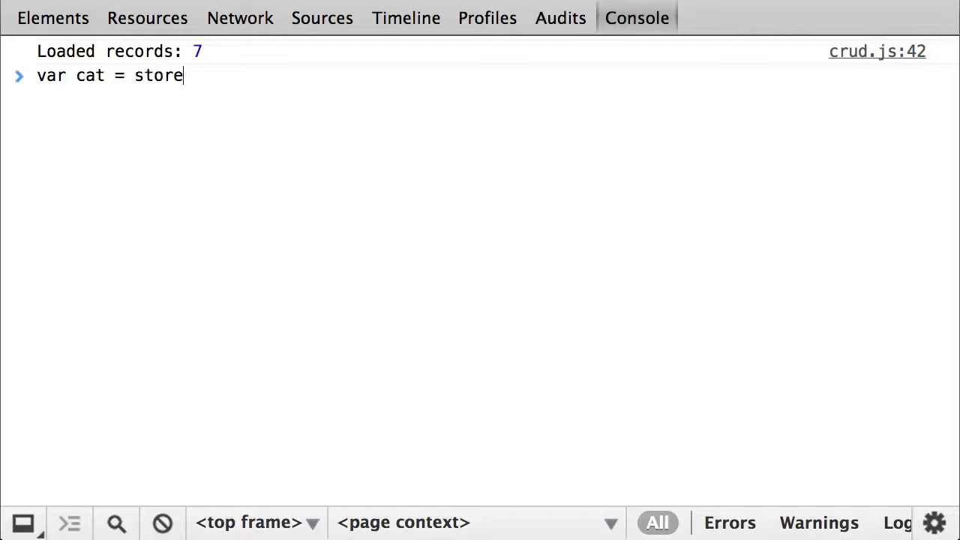
text(.getById)
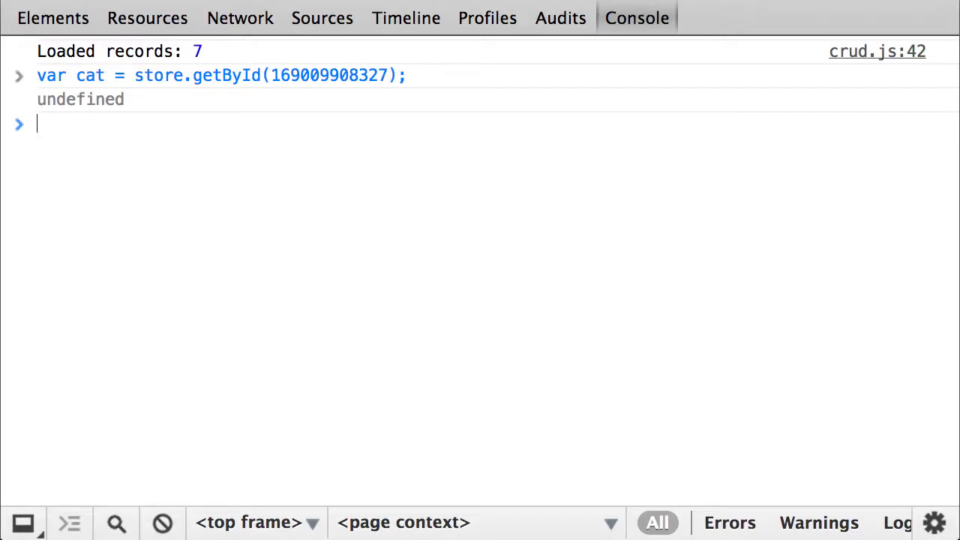
text(cat.s)
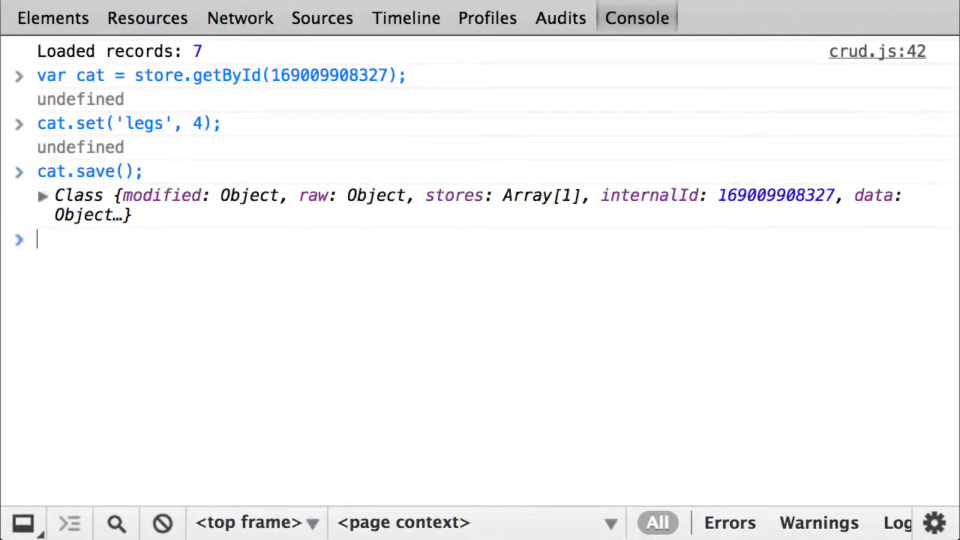
click(240, 18)
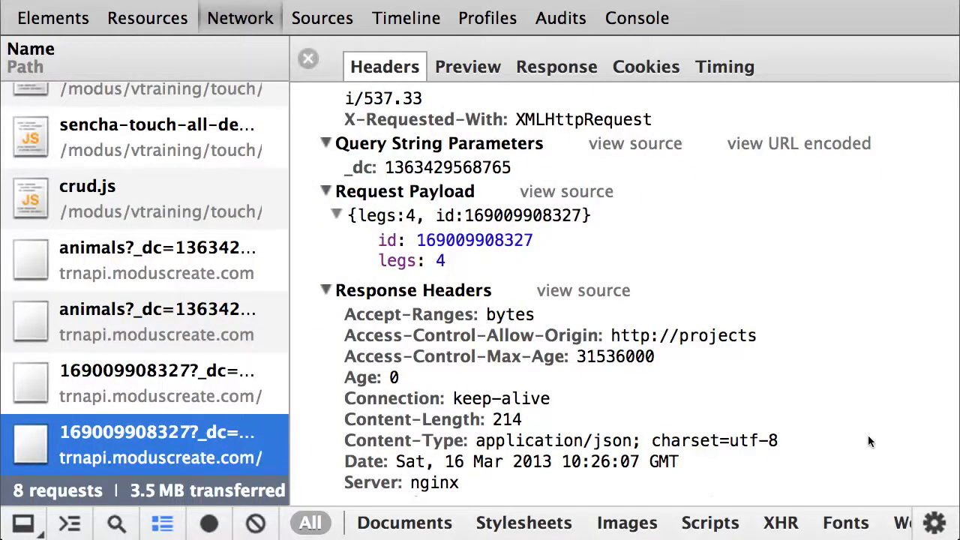
click(635, 18)
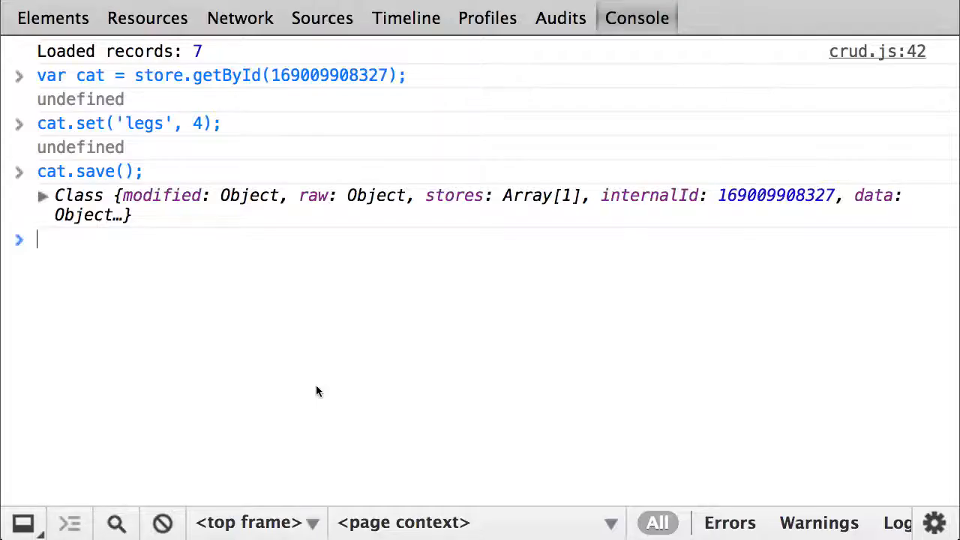
Step: Run cat.erase() and view the DELETE request and its server response
text(cat.)
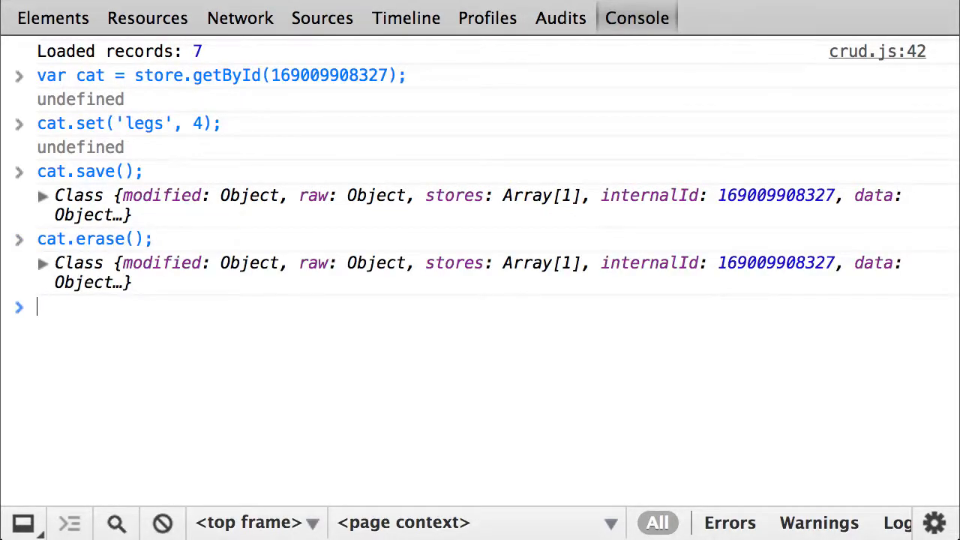
click(240, 18)
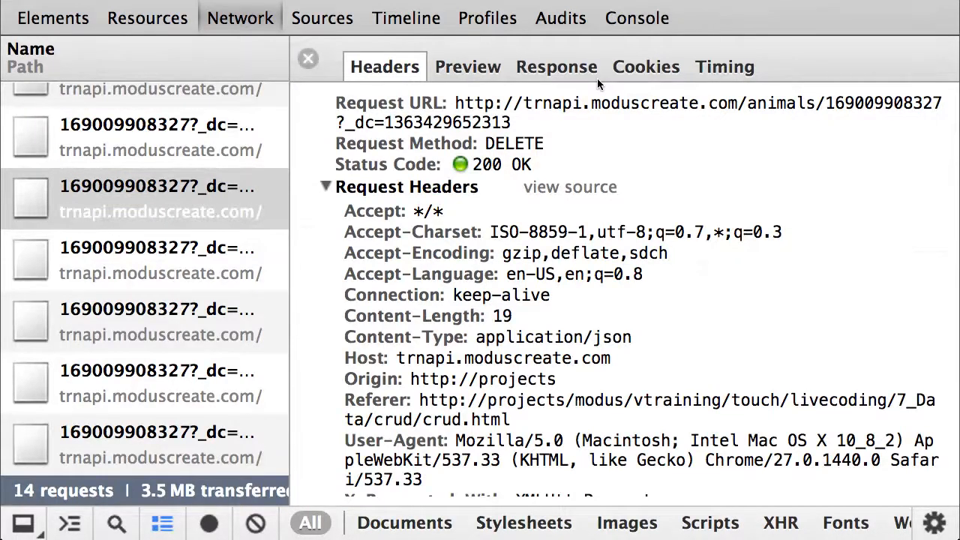
click(555, 66)
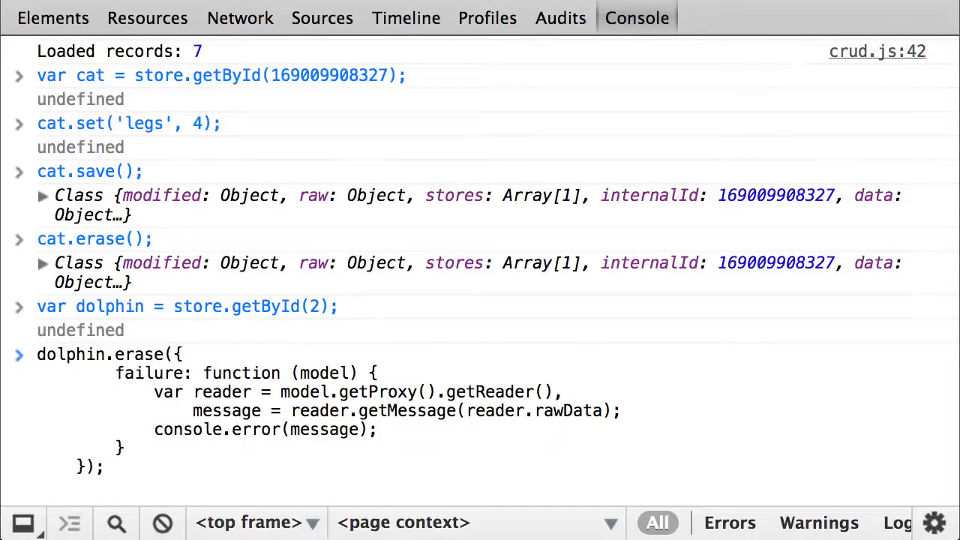
Step: Erase the dolphin with a failure callback logging the message, and view the server's refusal response
key(Enter)
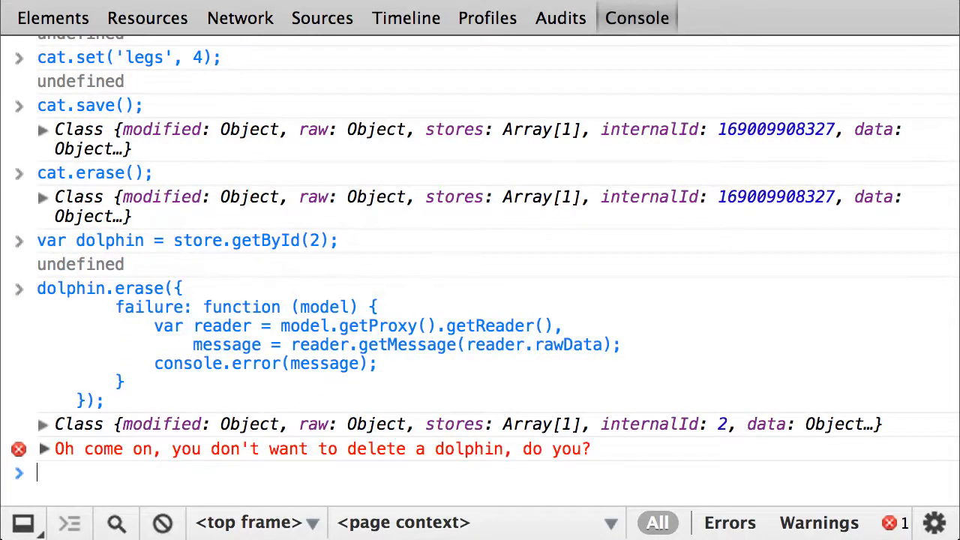
click(240, 18)
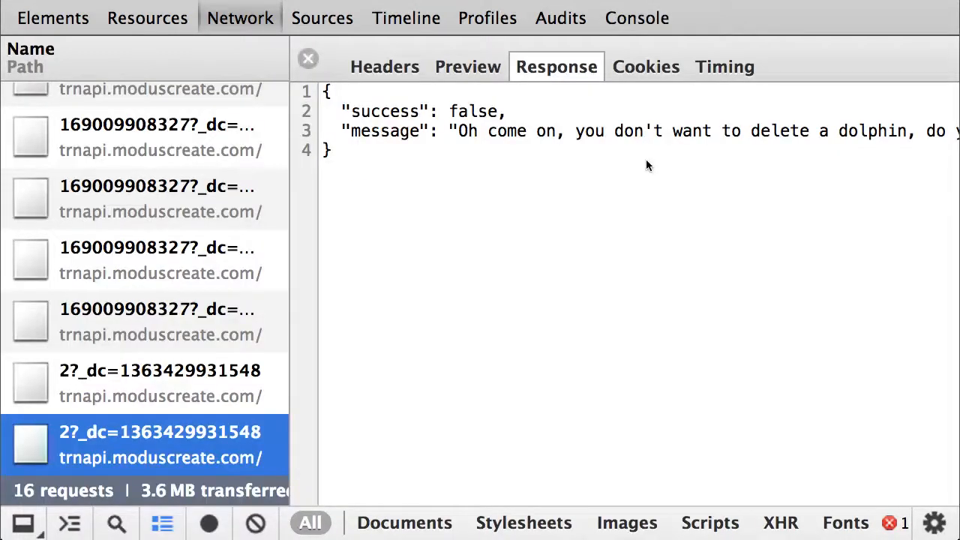